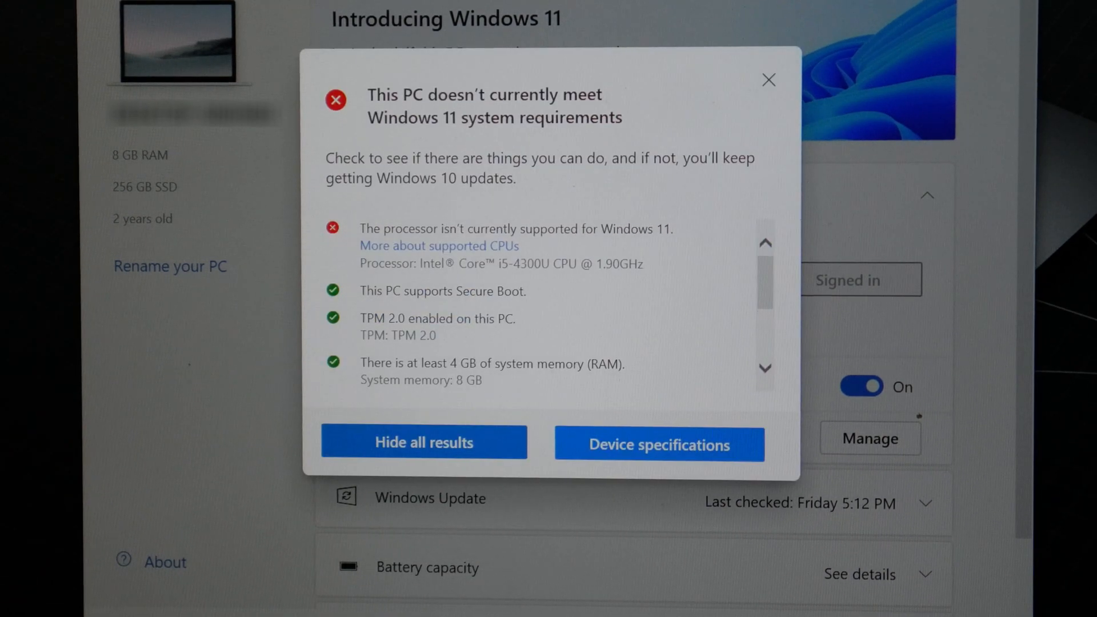
Scroll to the Warning section showing the MoSetup AllowUpgradesWithUnsupportedTPMOrCPU REG_DWORD value 1.
scroll("down", 3)
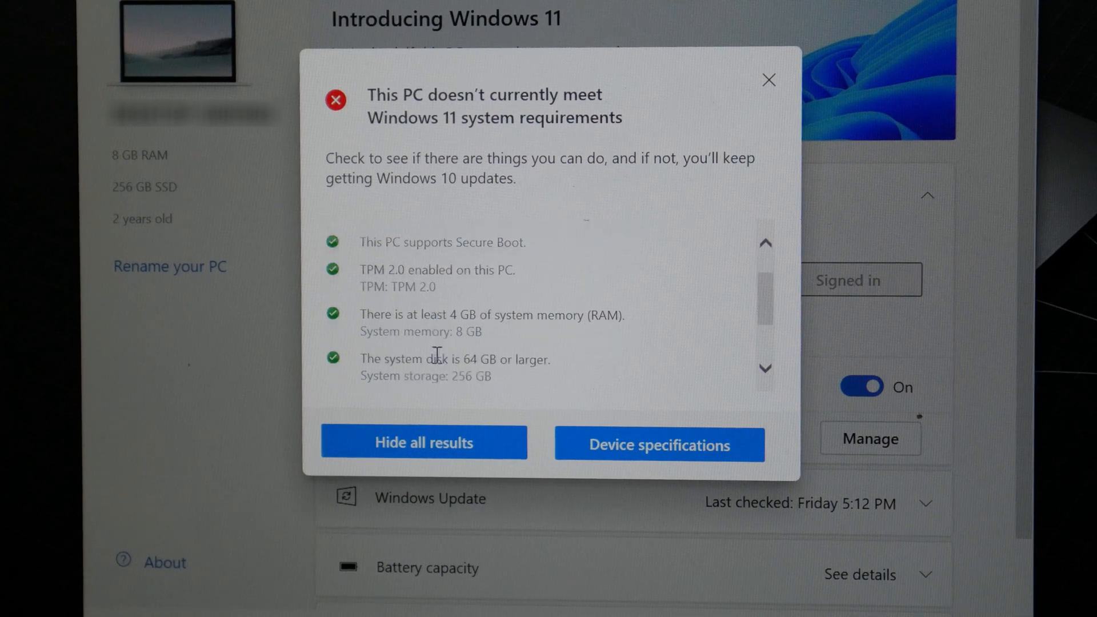
scroll("down", 3)
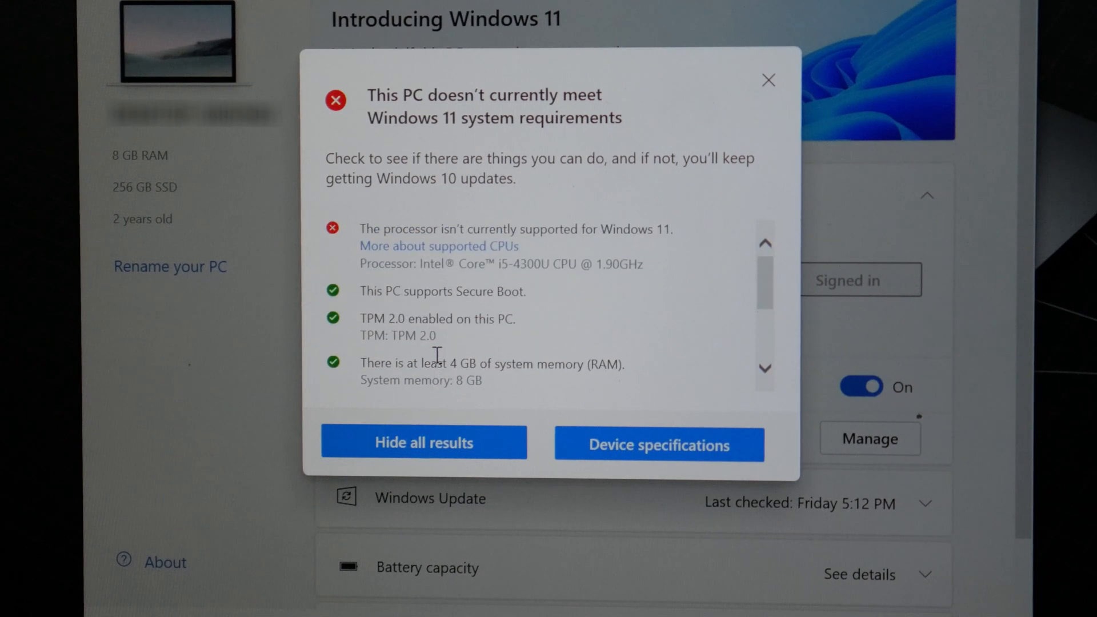
mouse_move(417, 255)
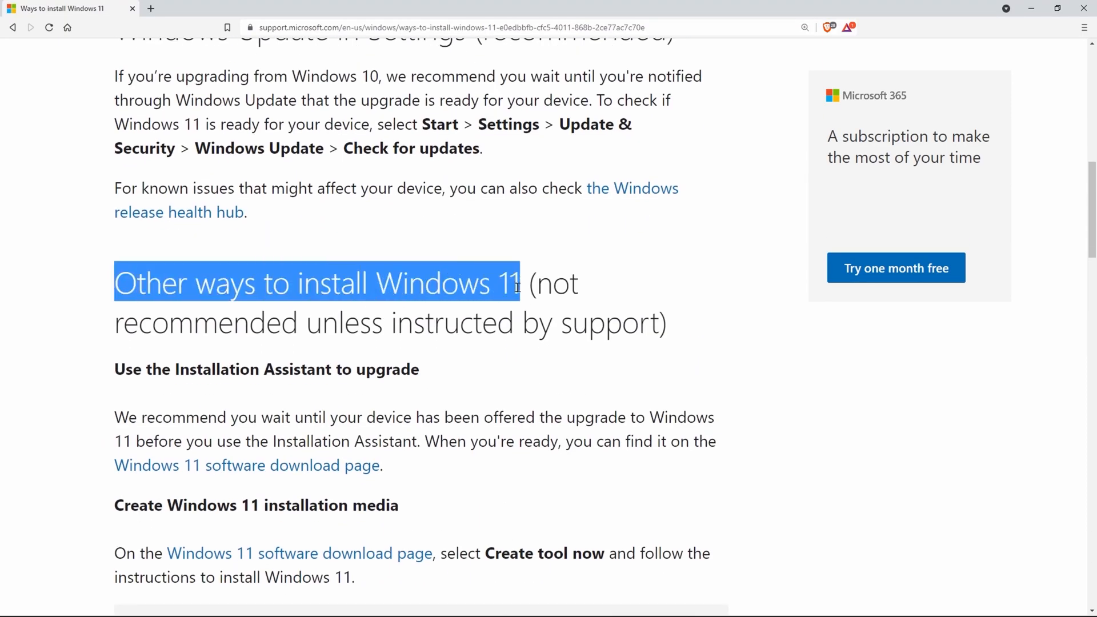
scroll("down", 3)
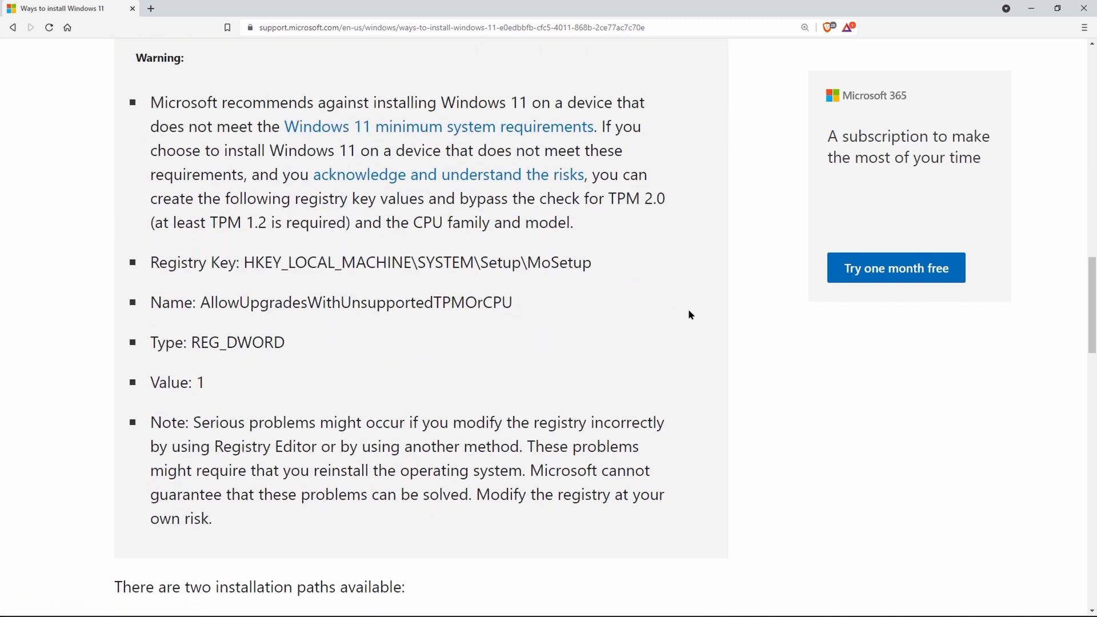
double_click(246, 262)
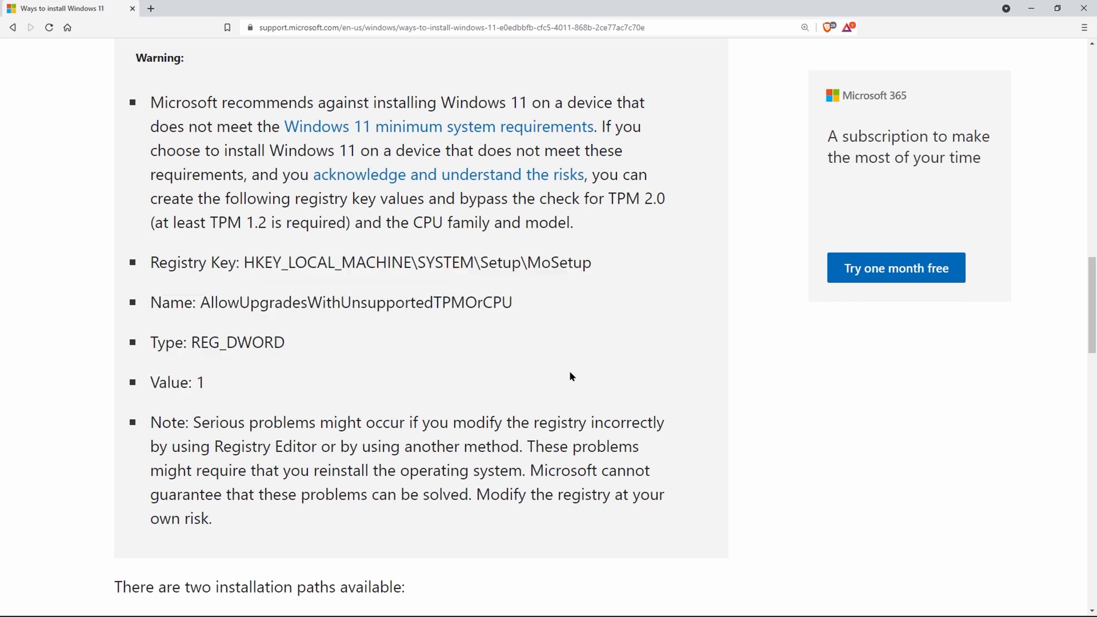
mouse_move(312, 342)
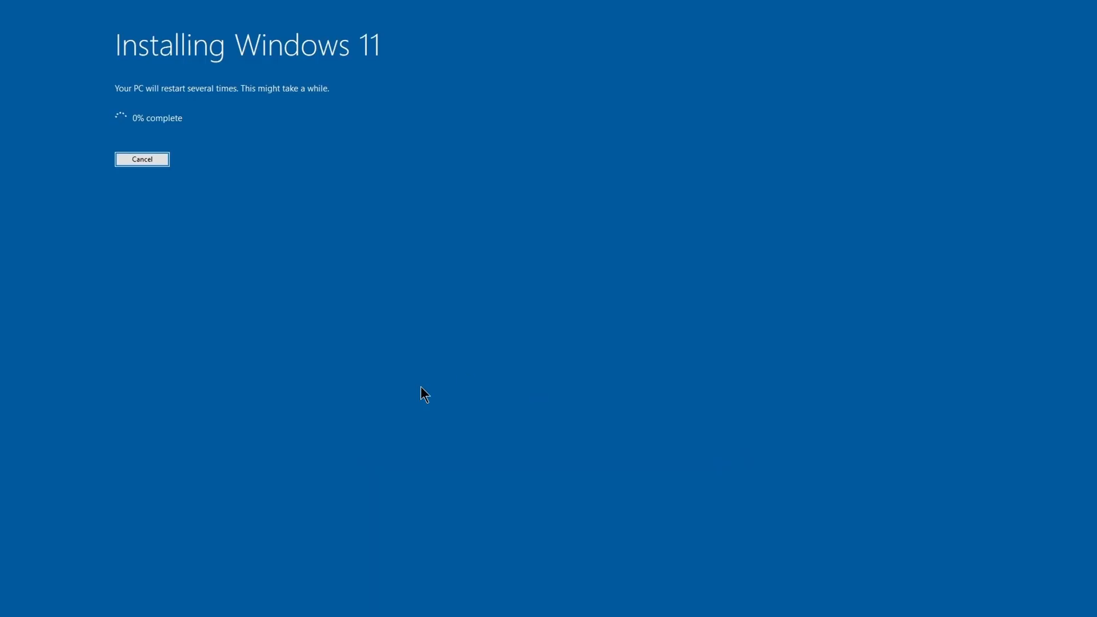
mouse_move(412, 400)
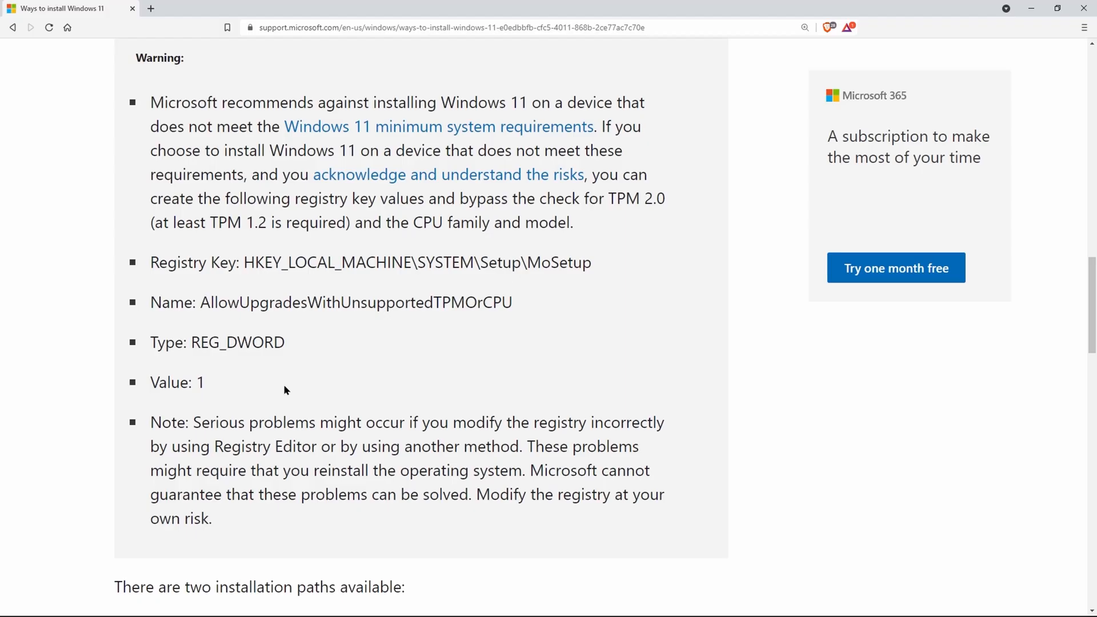
left_click_drag(194, 421, 334, 446)
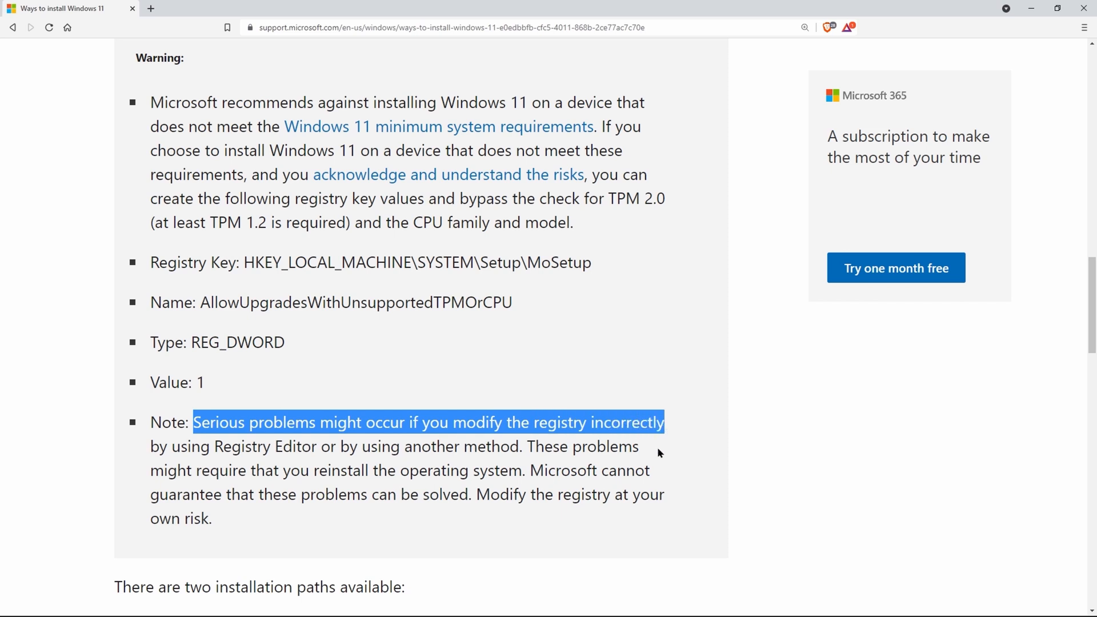
mouse_move(293, 536)
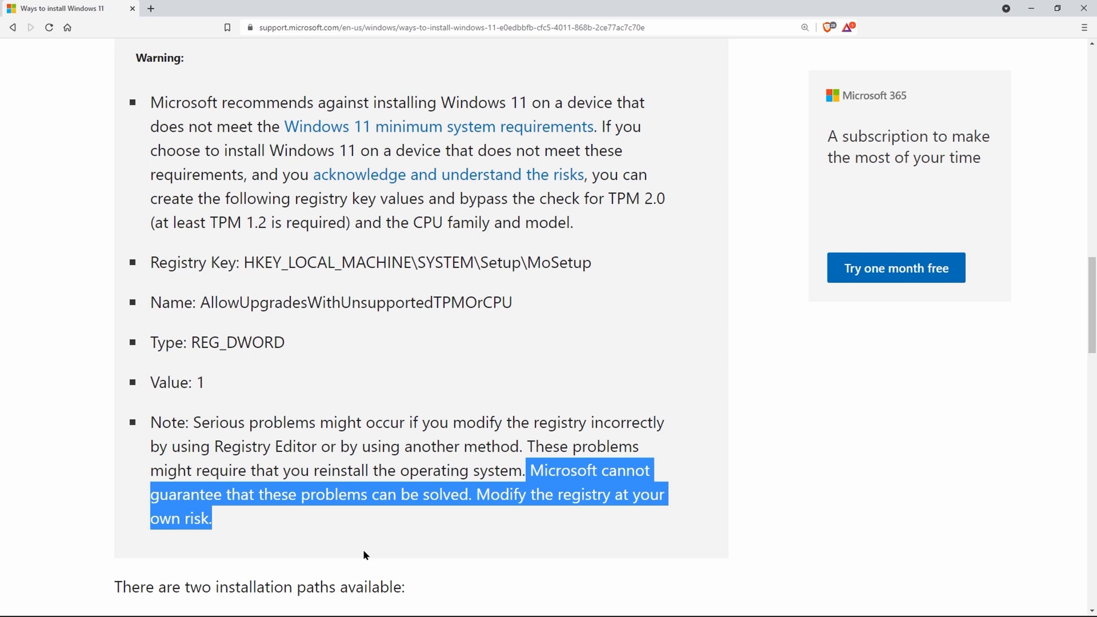
Launch Registry Editor via 'reged' search and expand HKEY_LOCAL_MACHINE\SYSTEM toward Setup\MoSetup.
left_click(1056, 7)
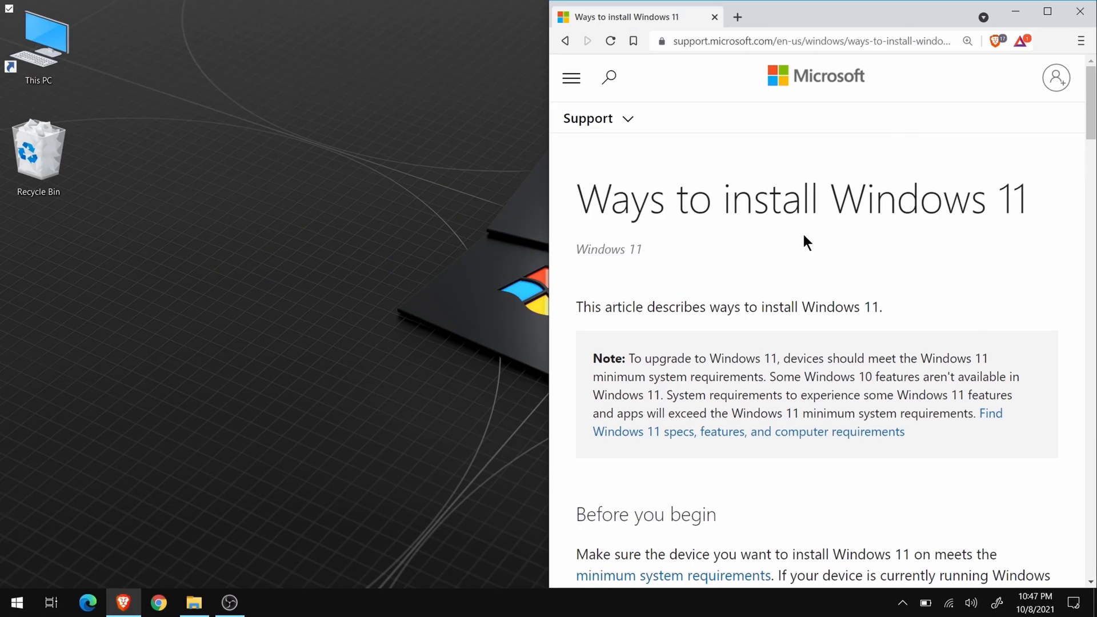
scroll("down", 3)
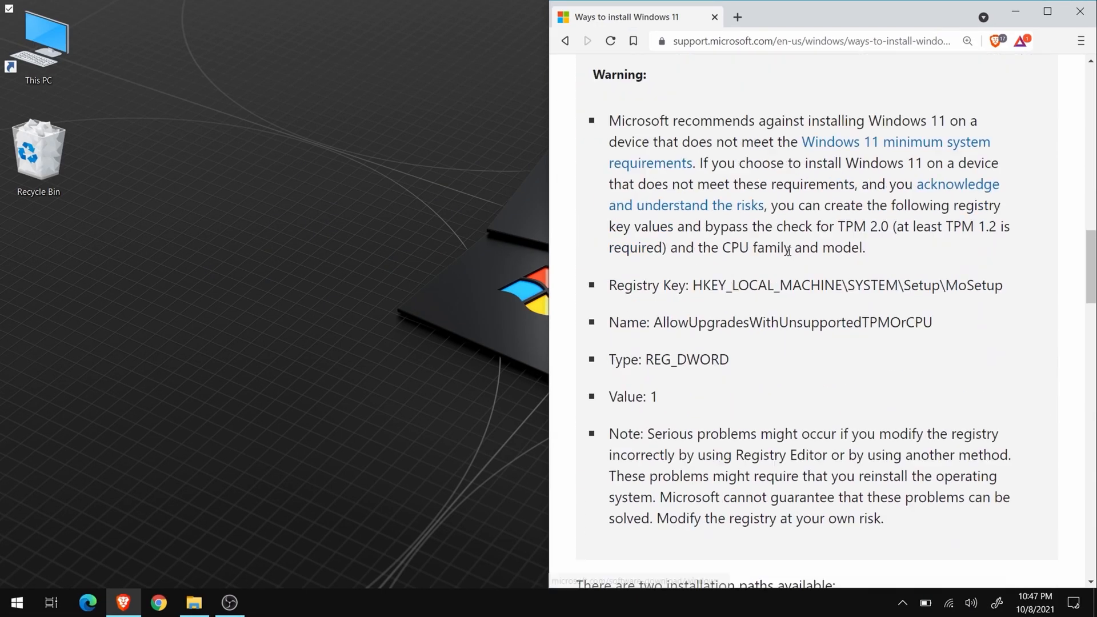
left_click_drag(670, 495, 882, 495)
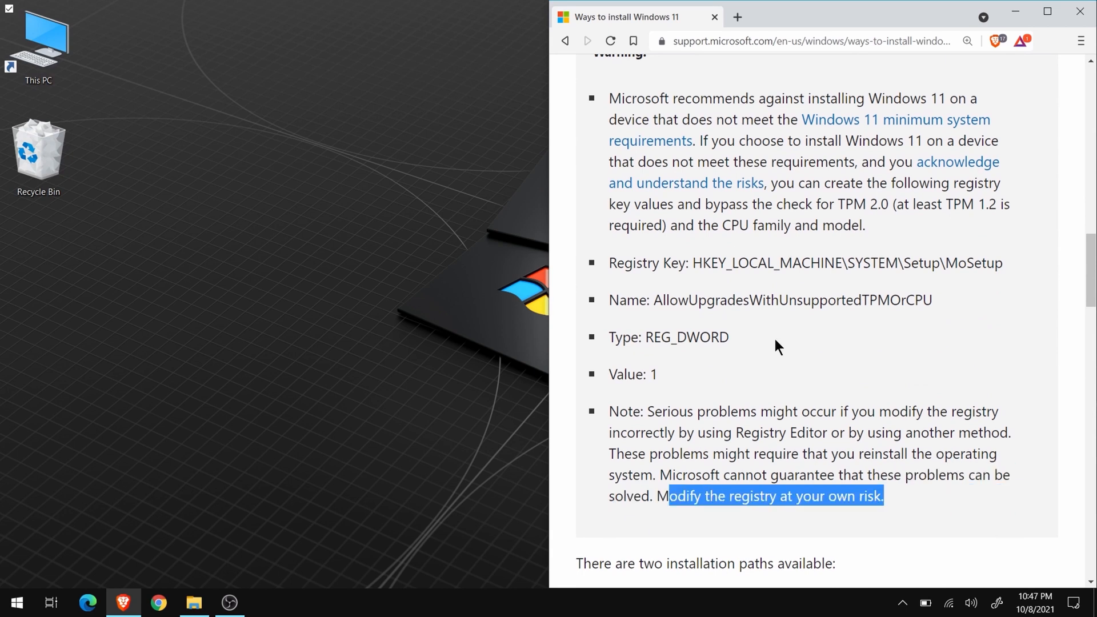
type("reged")
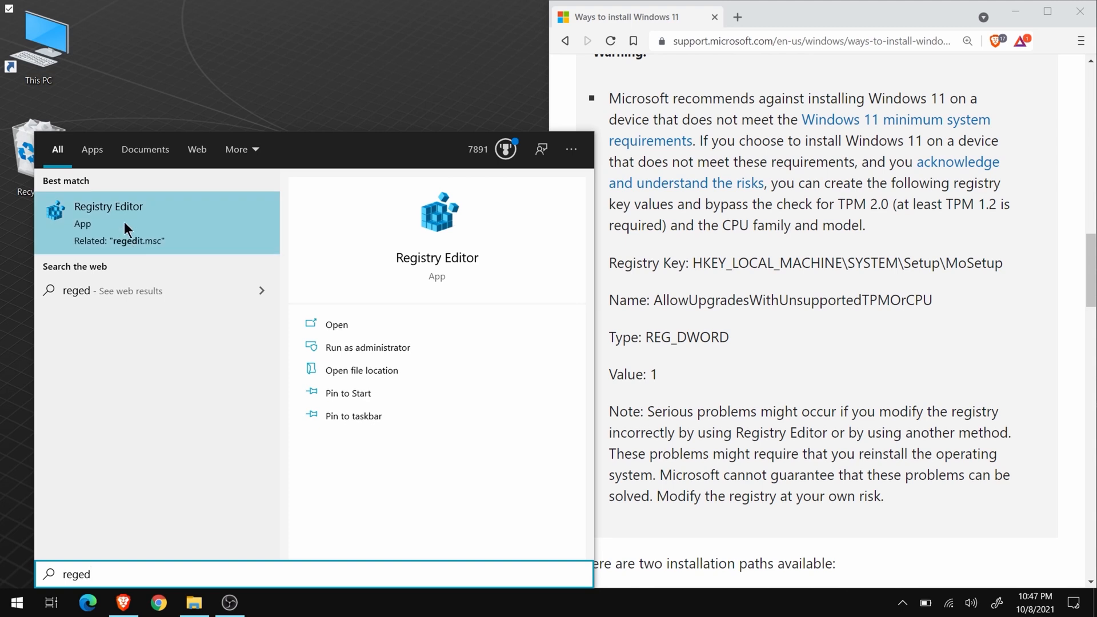
key("Escape")
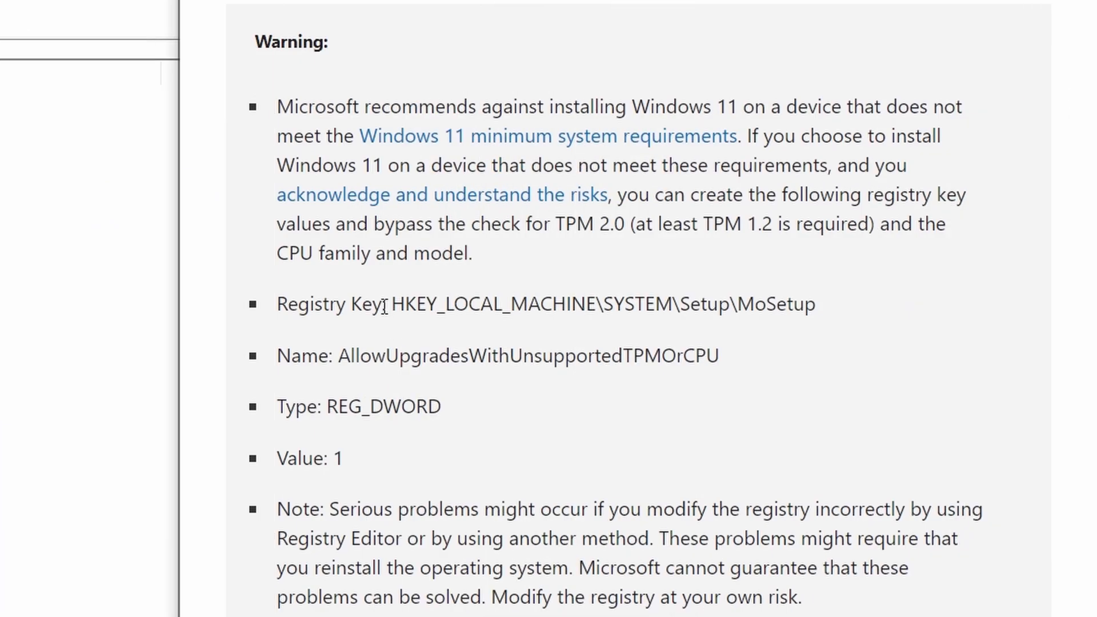
left_click_drag(393, 304, 813, 303)
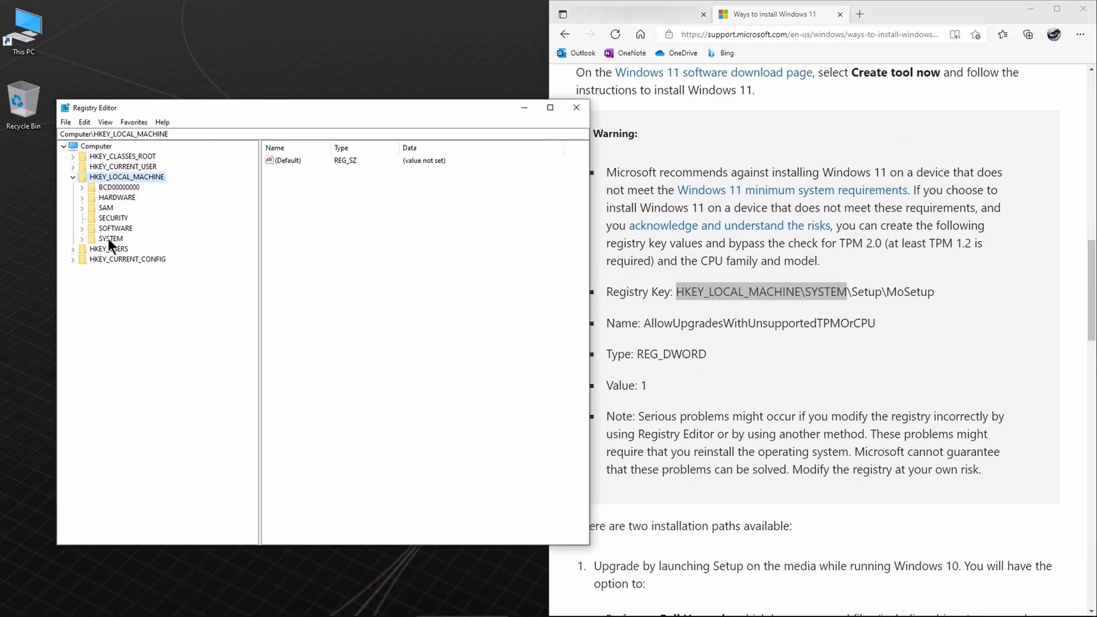
left_click(82, 239)
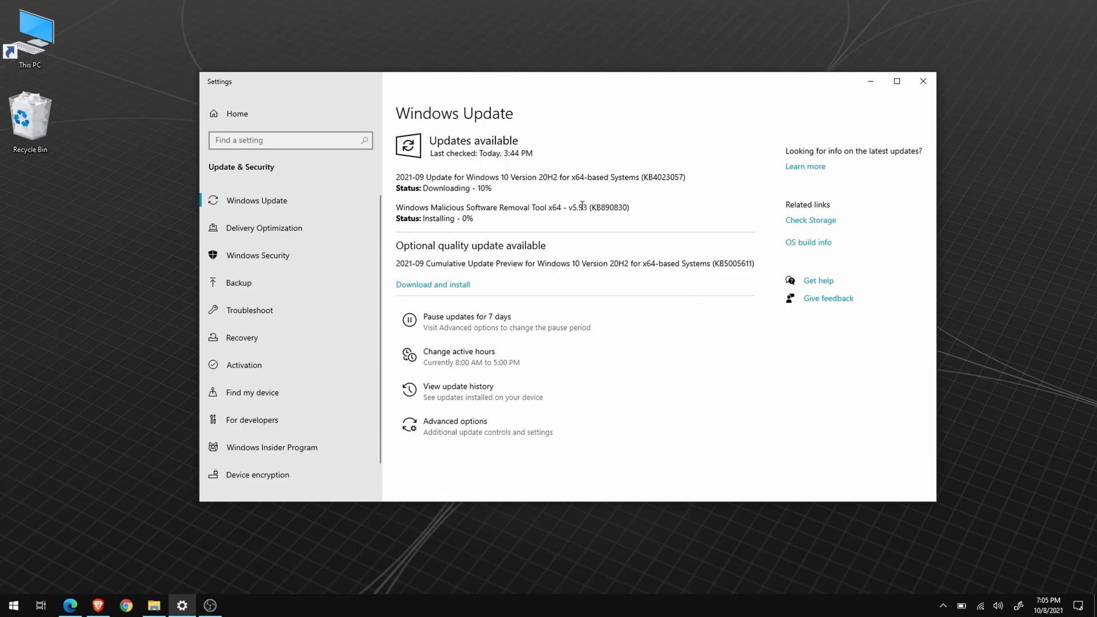
mouse_move(735, 330)
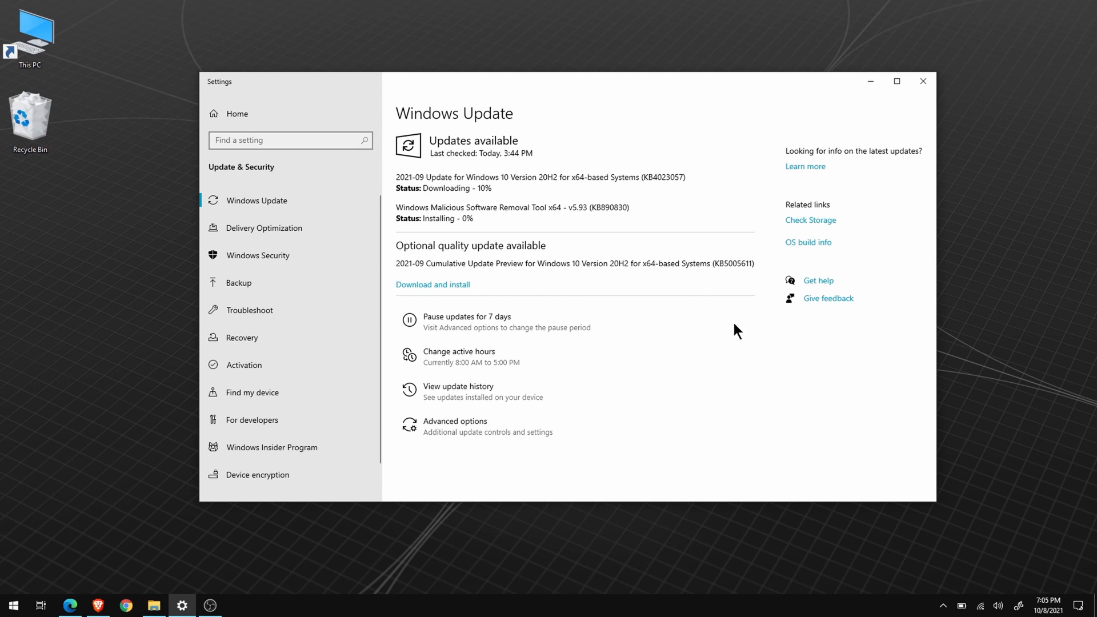
mouse_move(642, 337)
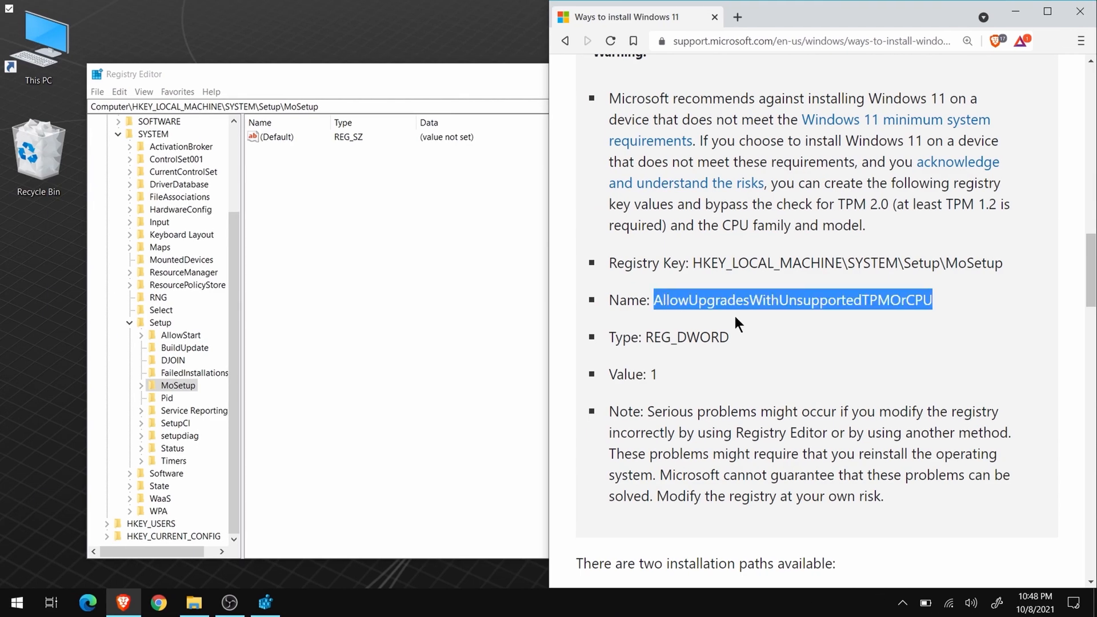
Copy the value name and create DWORD (32-bit) AllowUpgradesWithUnsupportedTPMOrCPU under MoSetup.
right_click(790, 299)
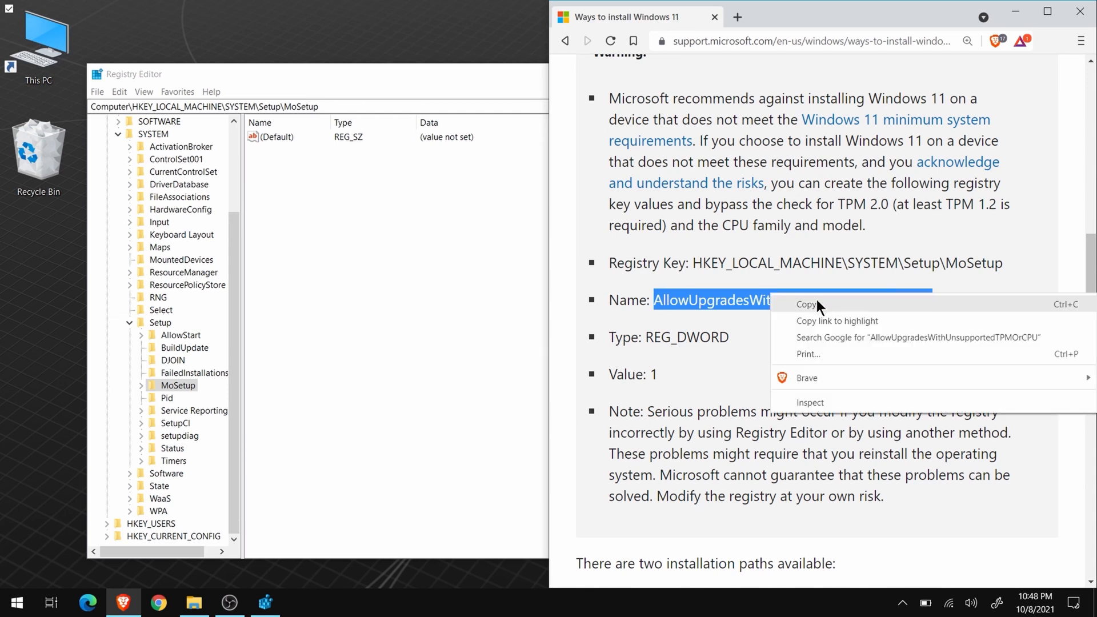
left_click(806, 304)
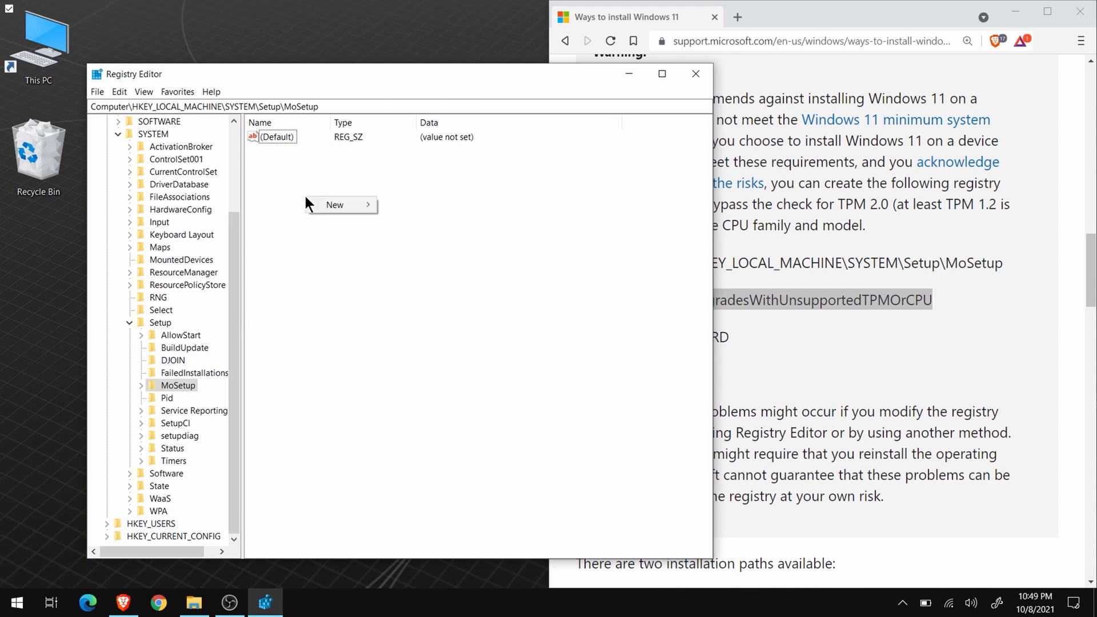
mouse_move(334, 204)
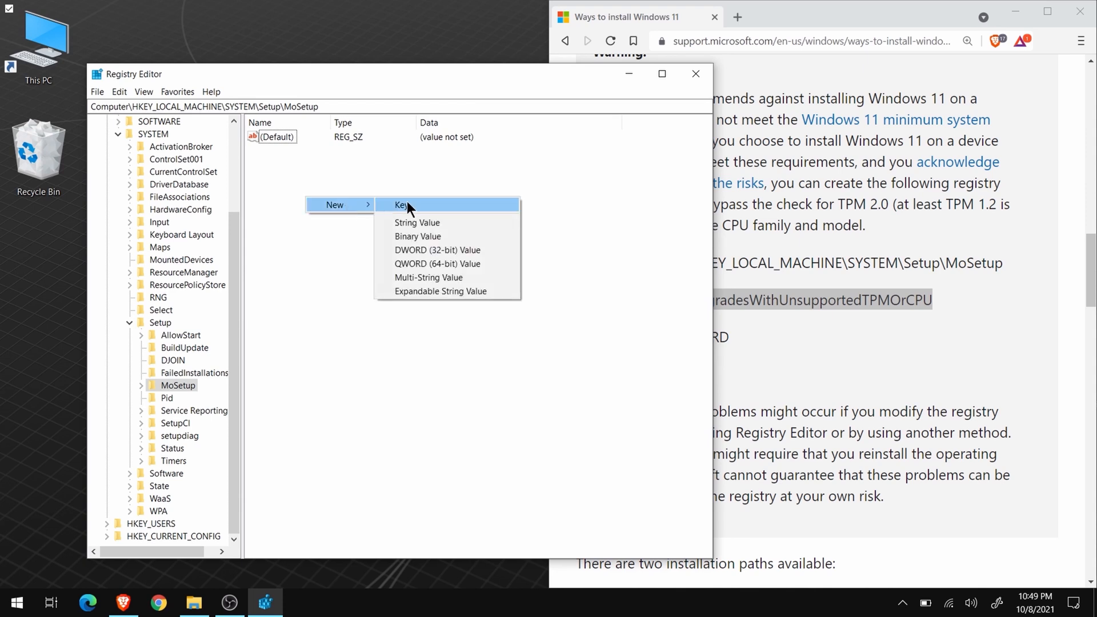
mouse_move(437, 249)
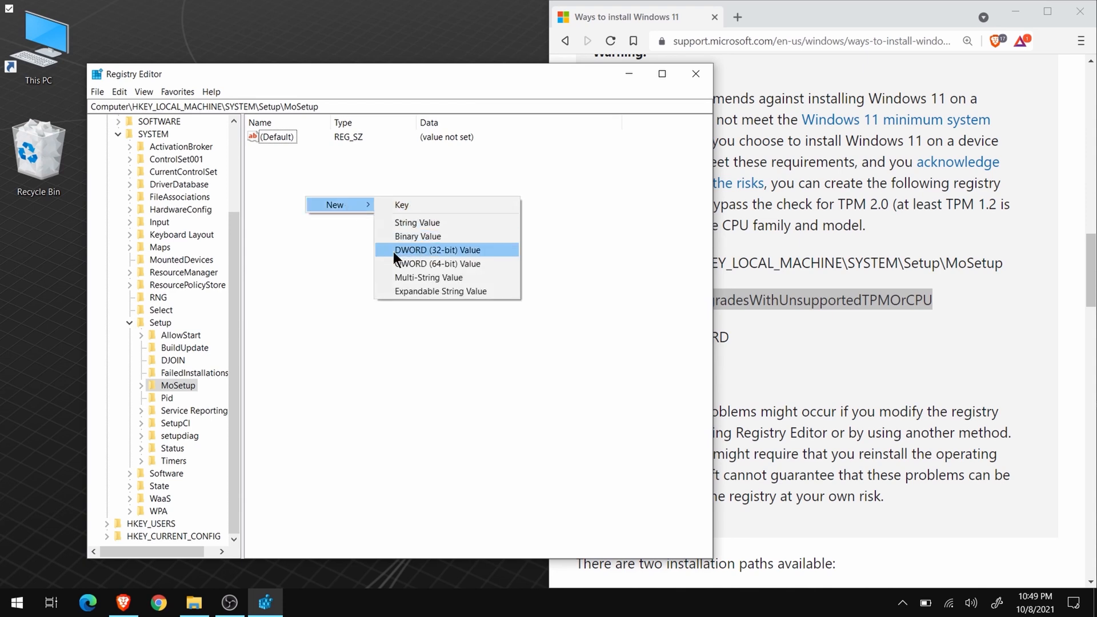
left_click(437, 250)
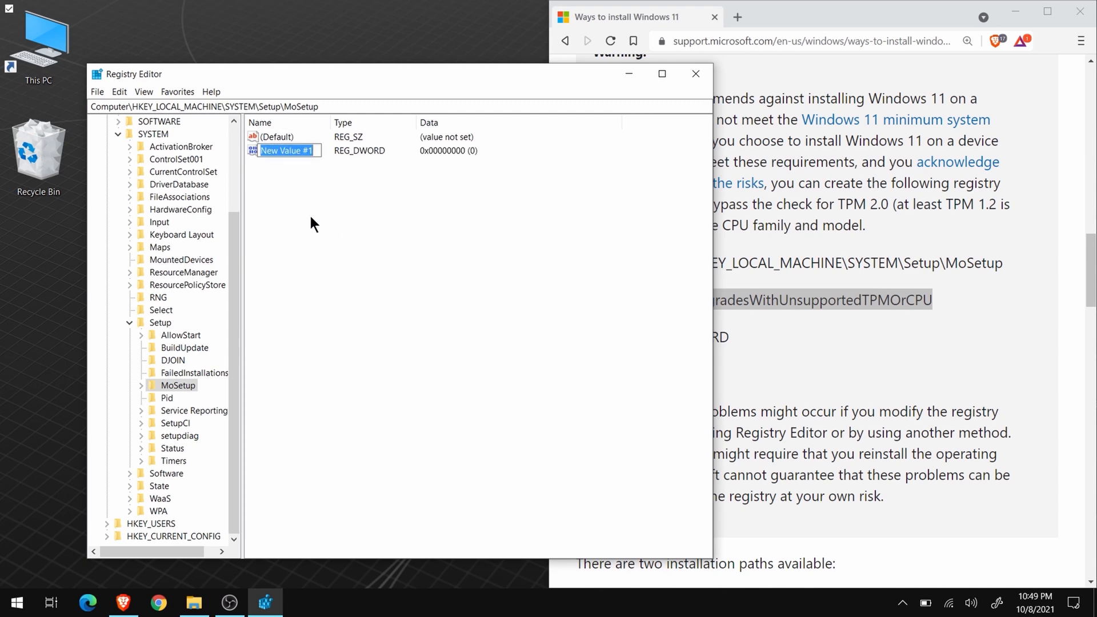
mouse_move(305, 174)
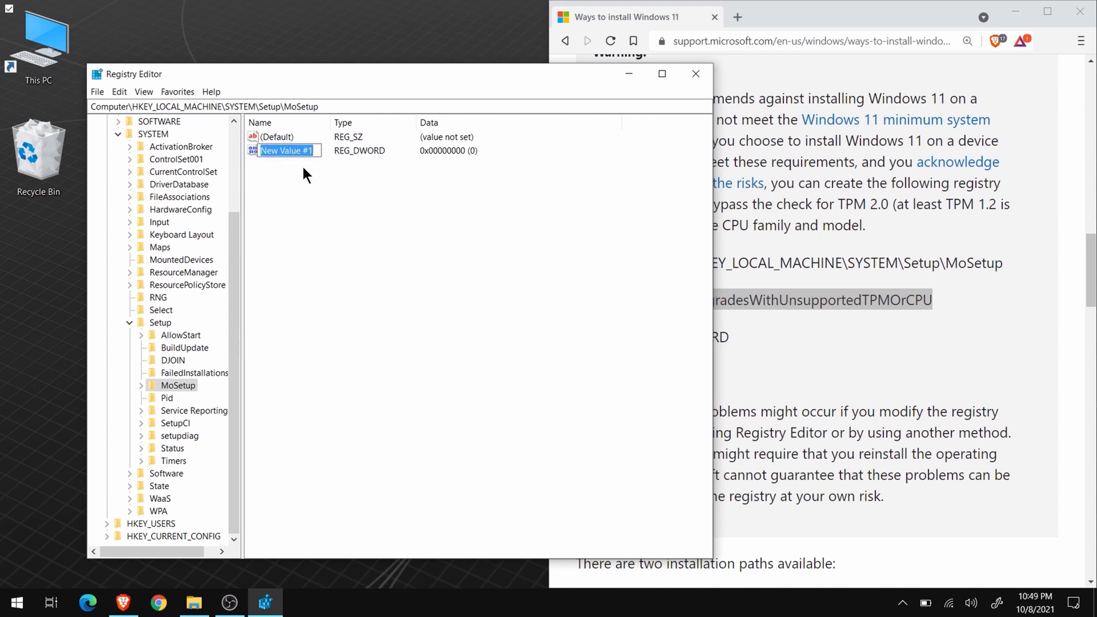
right_click(287, 150)
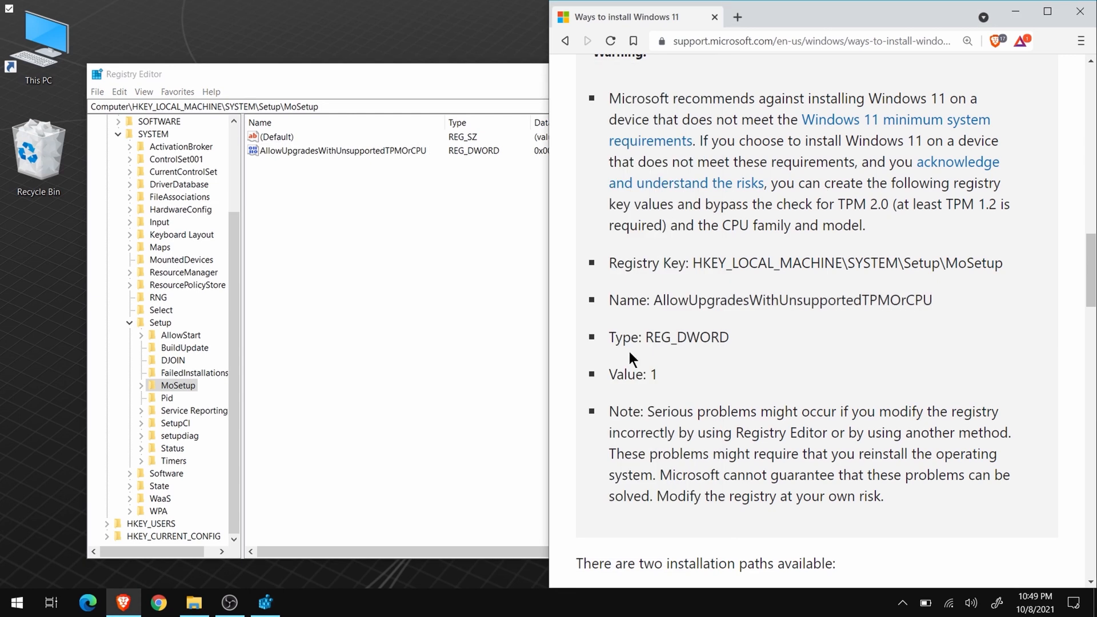
left_click(343, 150)
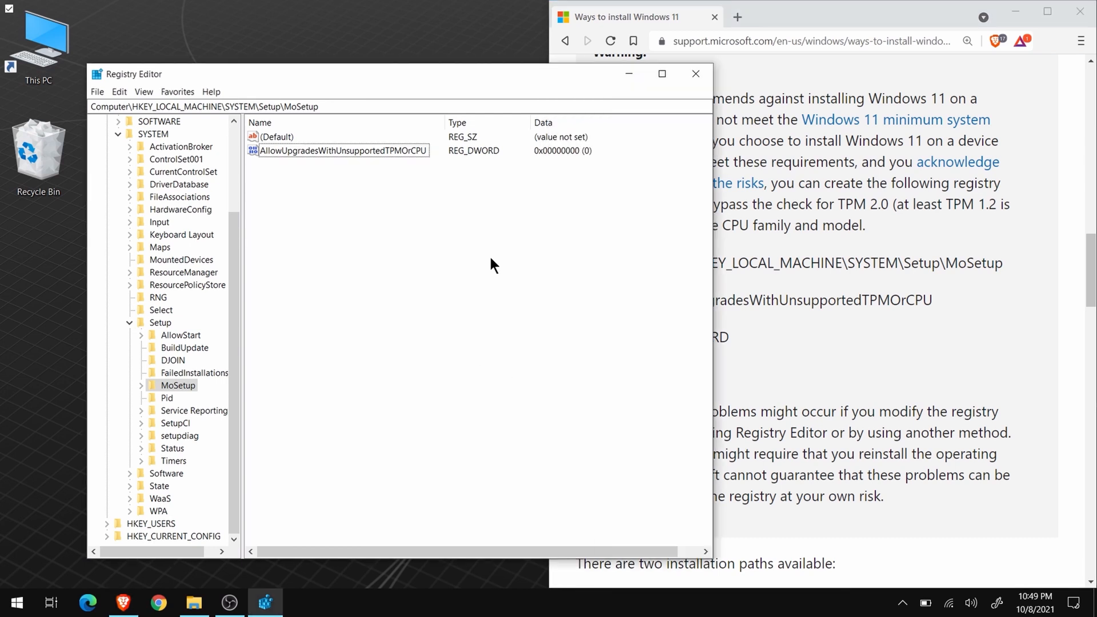
Modify AllowUpgradesWithUnsupportedTPMOrCPU and save its value data as 1.
left_click(342, 151)
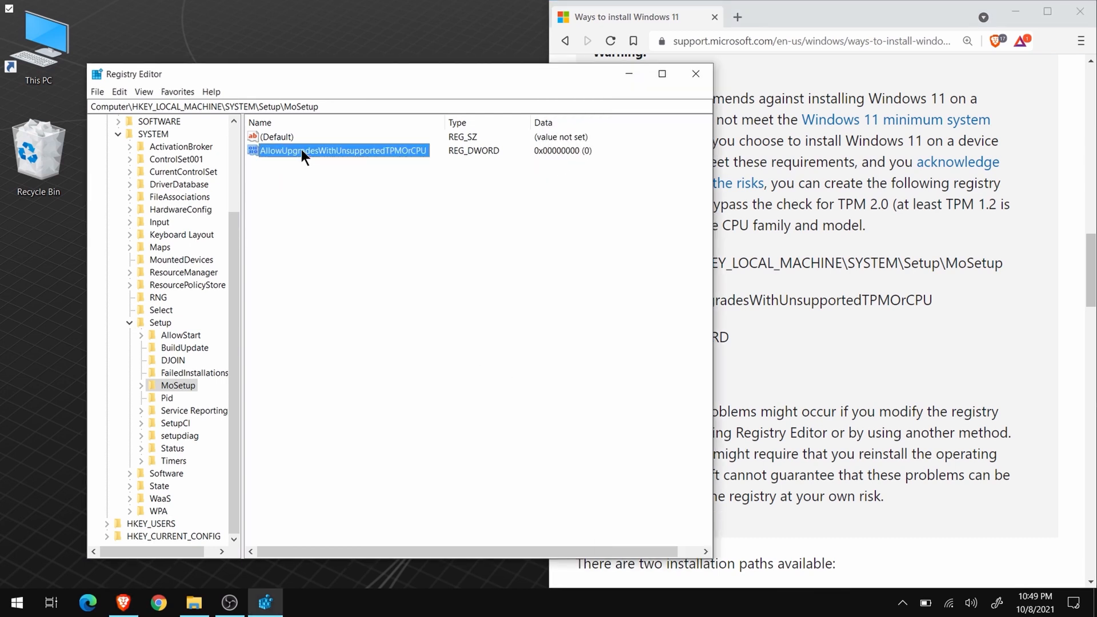
right_click(342, 150)
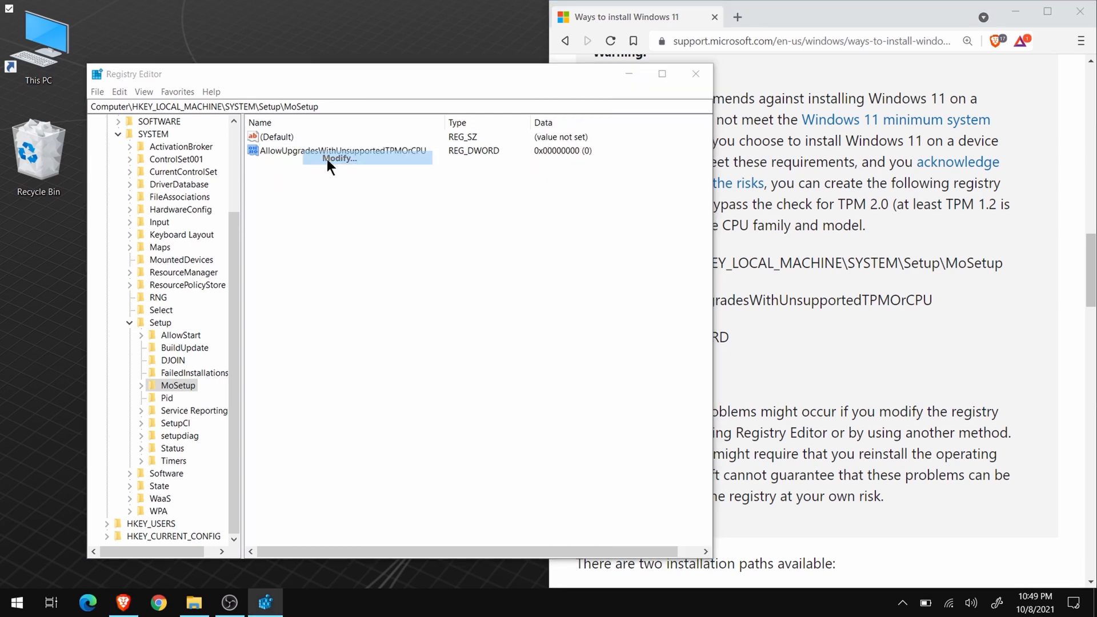
left_click(338, 159)
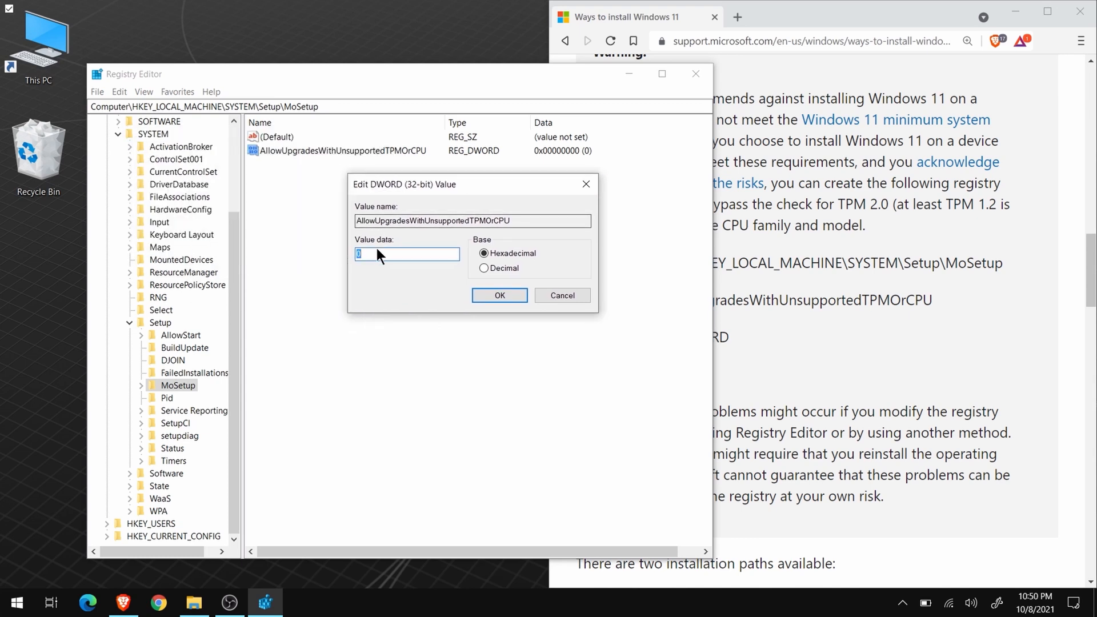
type("1")
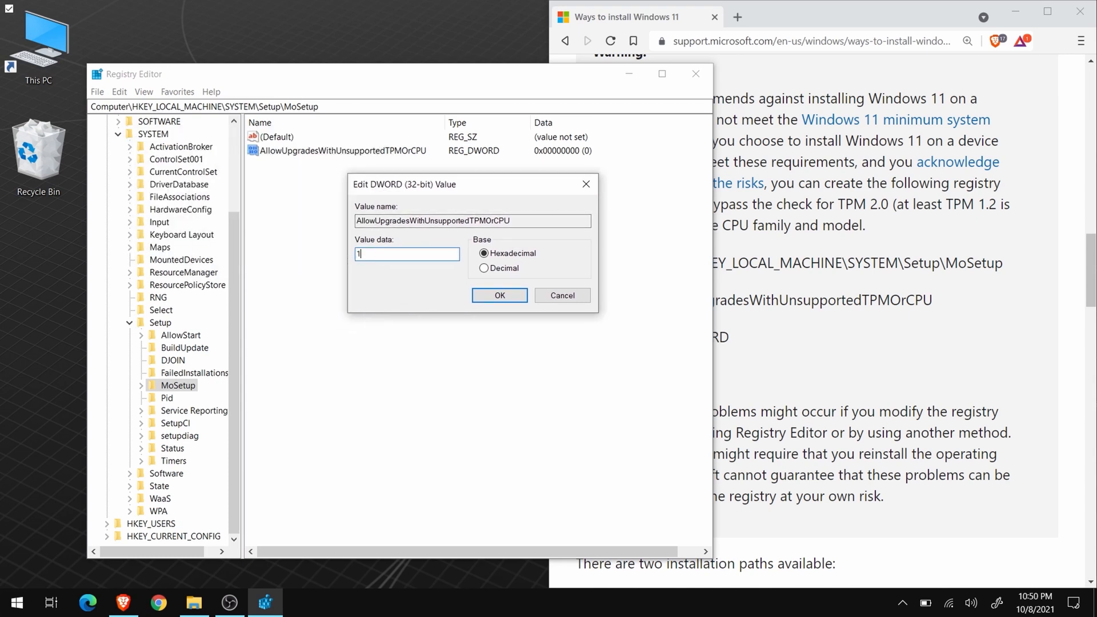
left_click(498, 295)
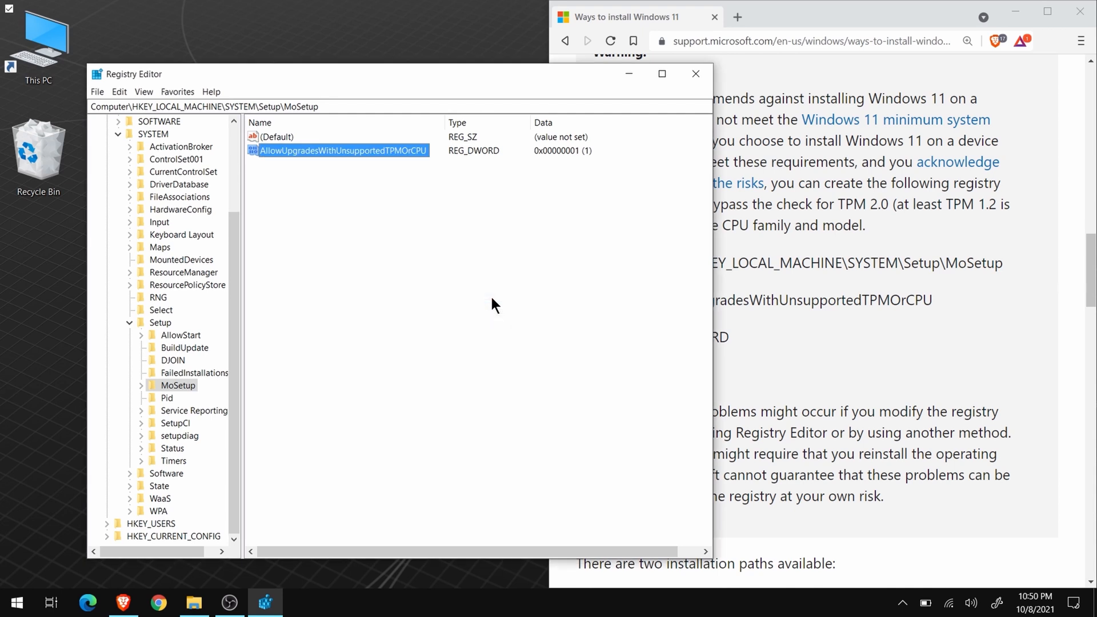
mouse_move(537, 205)
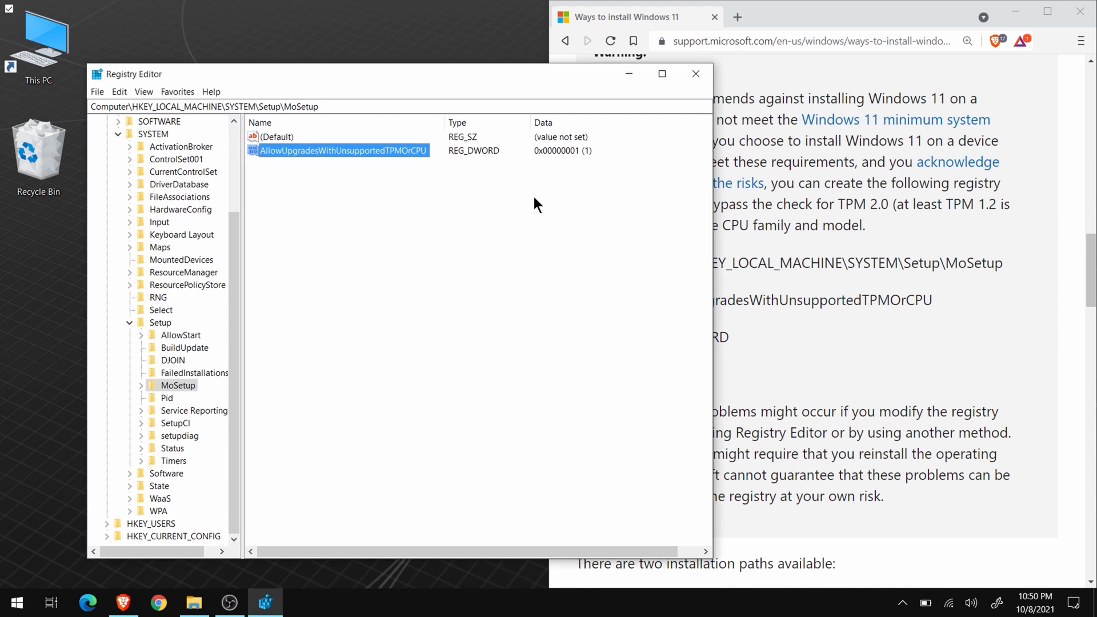
mouse_move(526, 232)
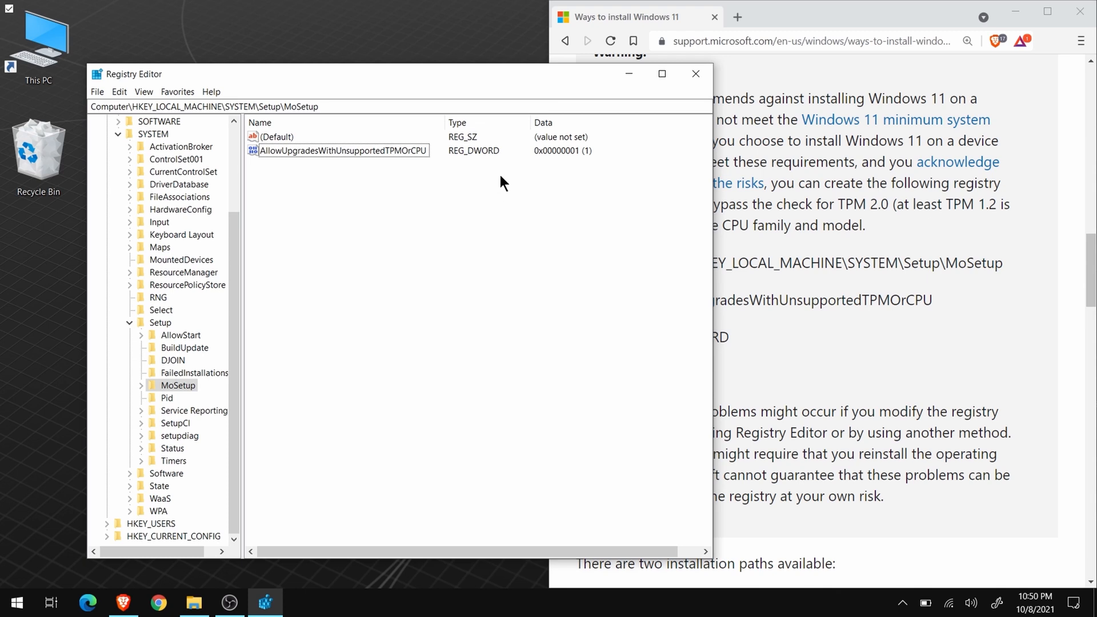
mouse_move(518, 206)
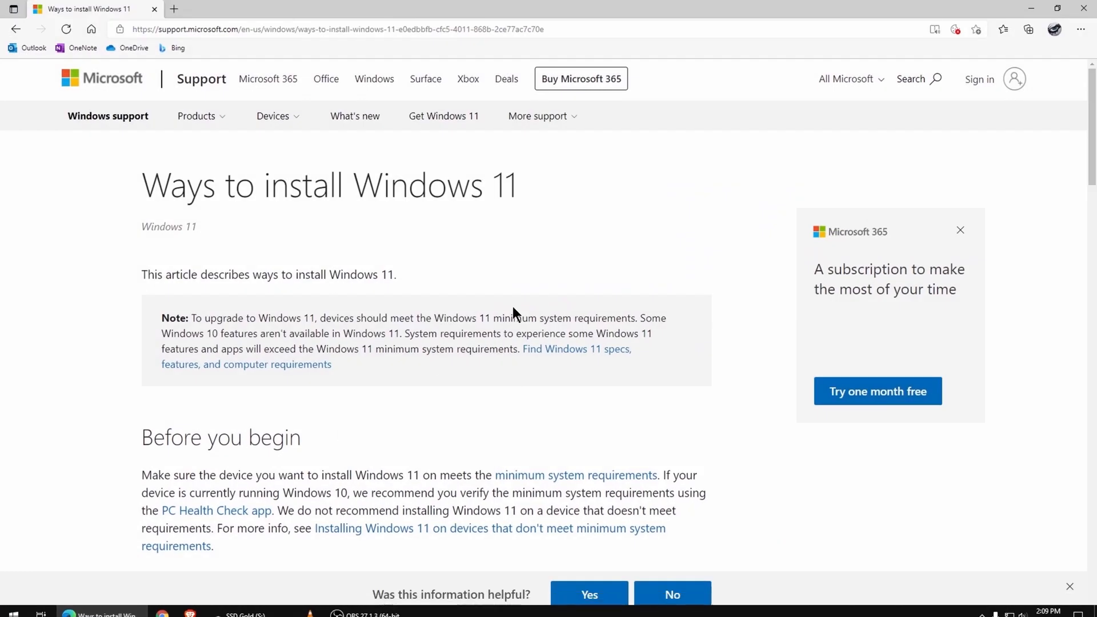
Scroll through the Before you begin requirements, noting the USB requirement, on Download Windows 11.
scroll("down", 3)
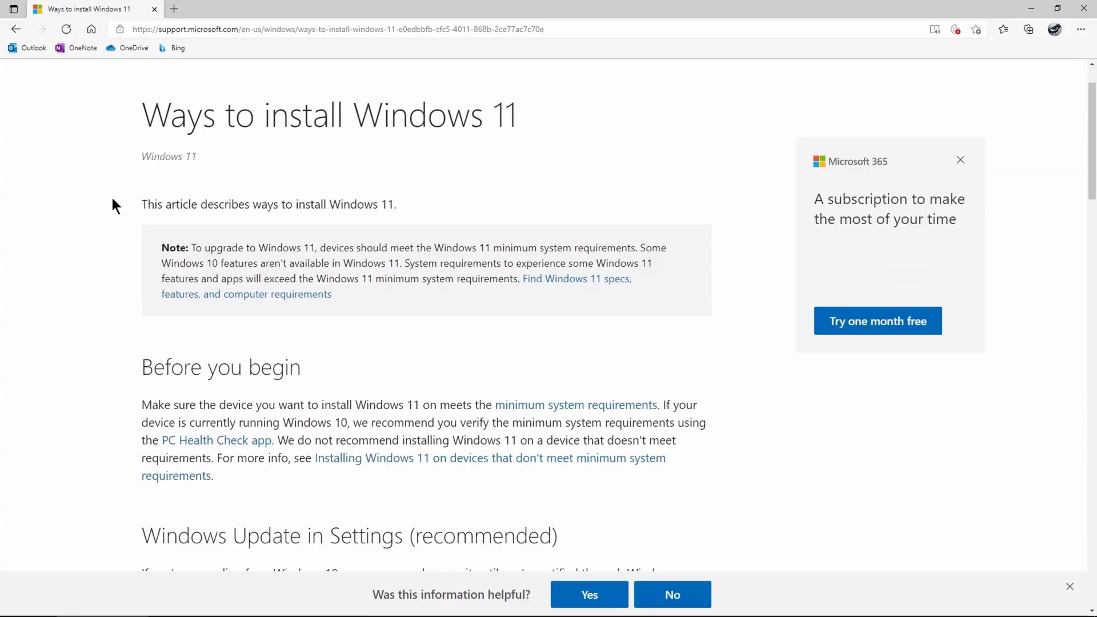
scroll("down", 3)
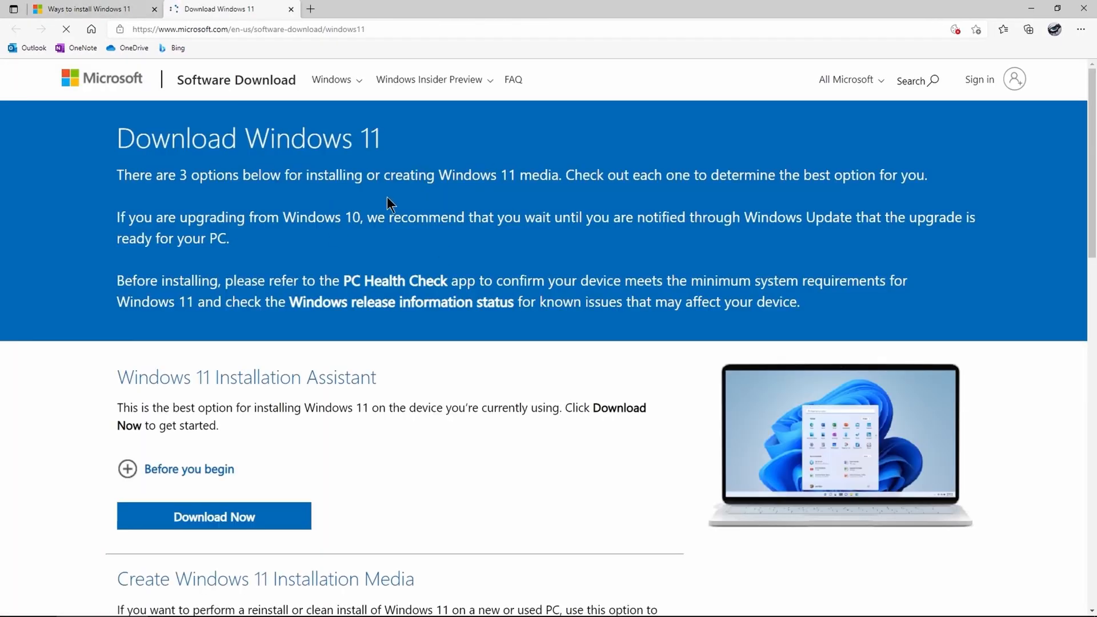
scroll("down", 3)
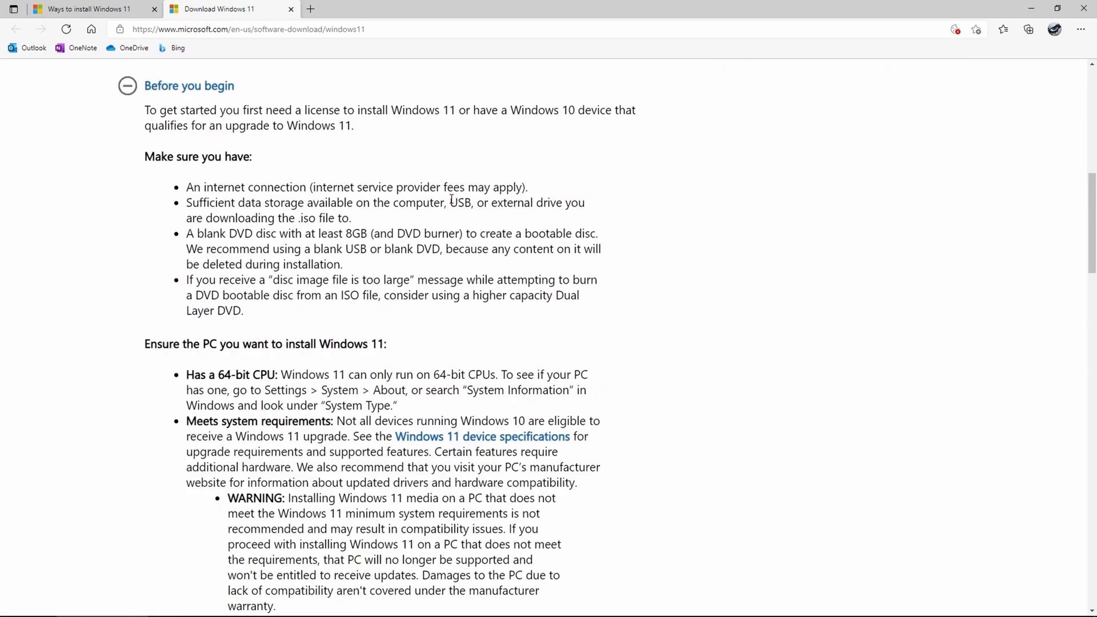
double_click(461, 202)
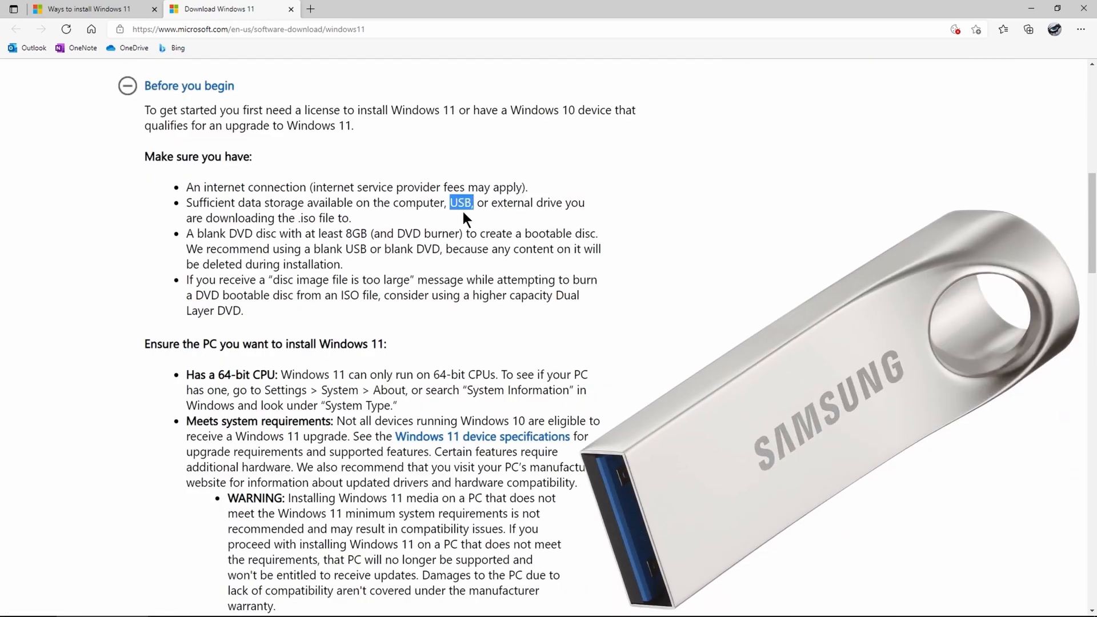
left_click(213, 301)
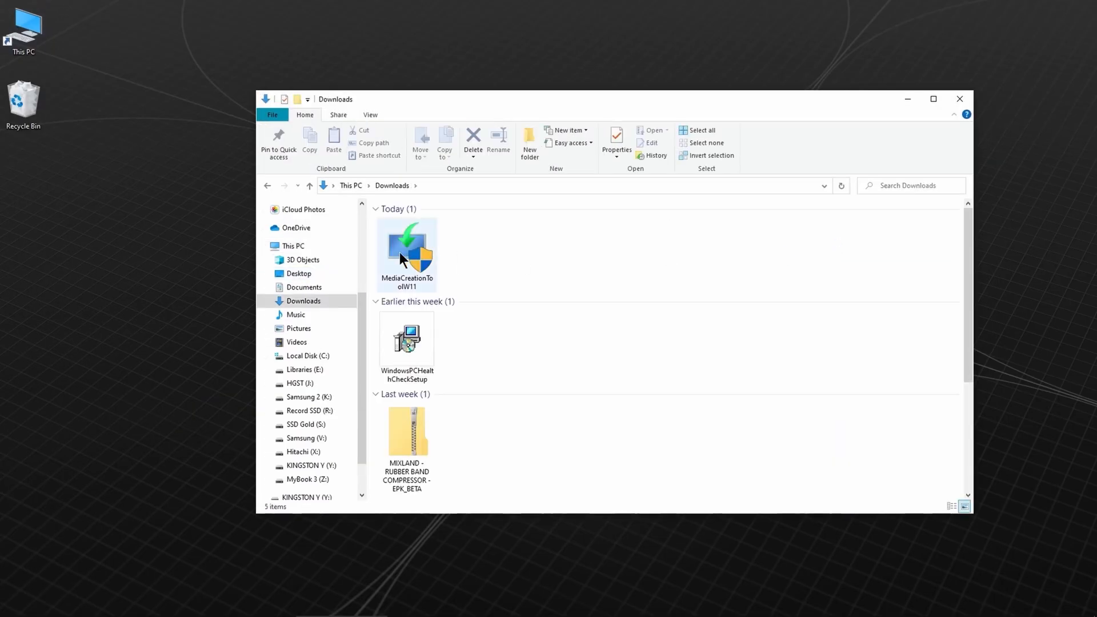
Run MediaCreationToolW11, accept the license, and untick recommended options for English Windows 11.
double_click(406, 246)
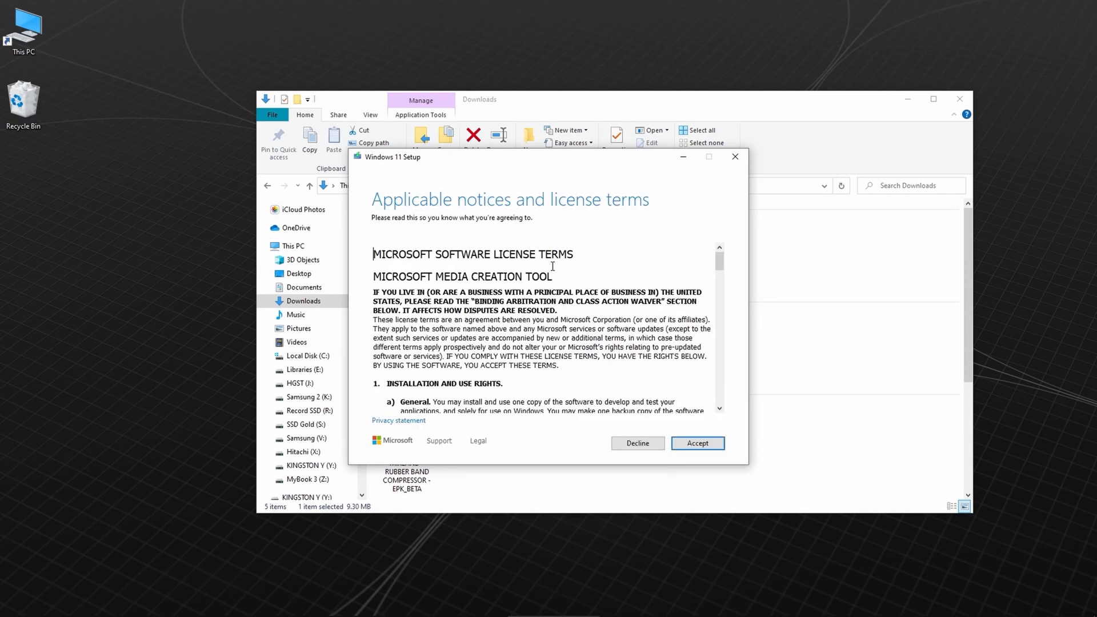
left_click(697, 443)
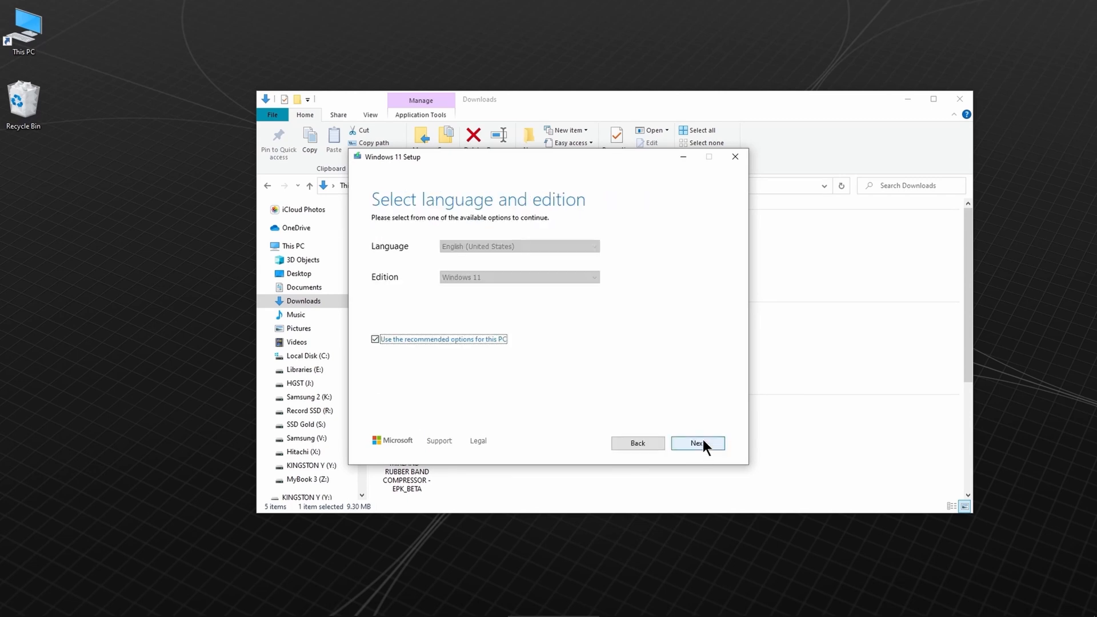
left_click(375, 339)
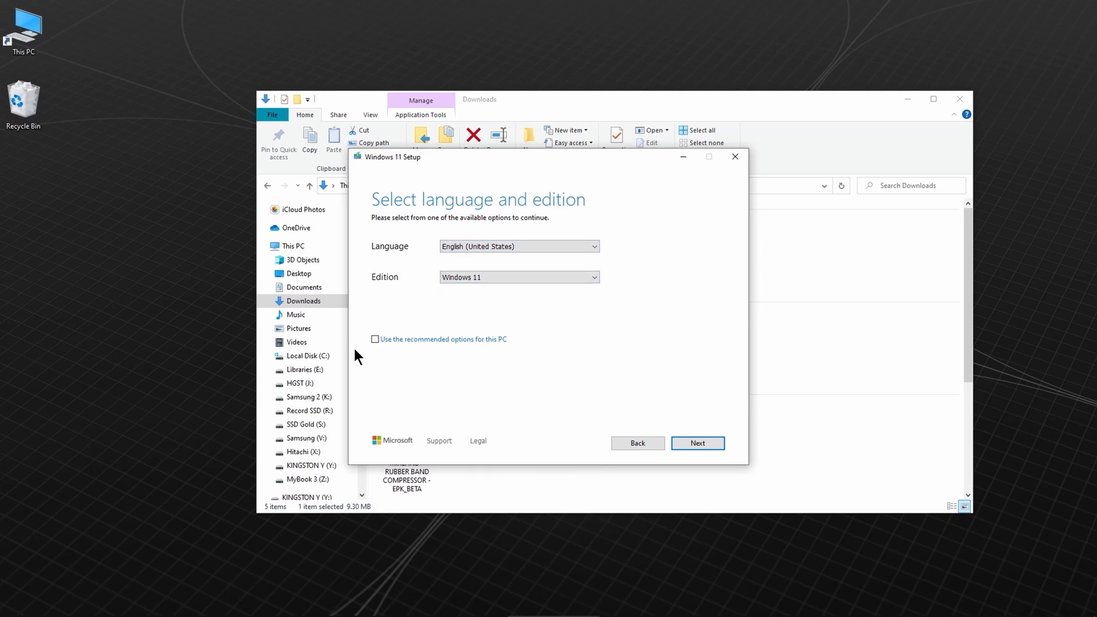
left_click(697, 442)
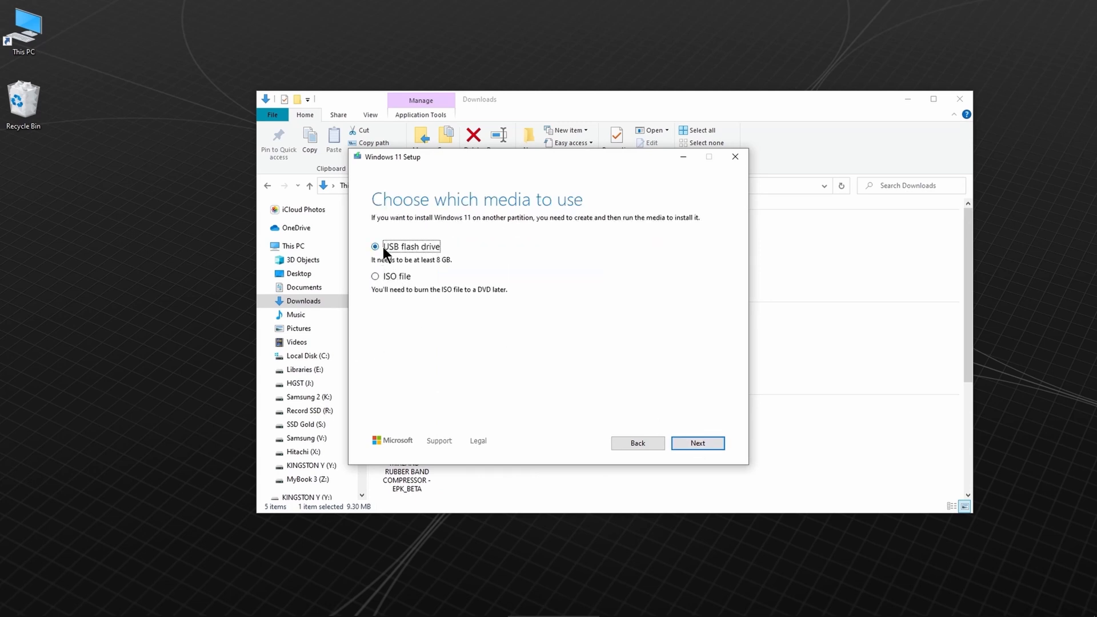